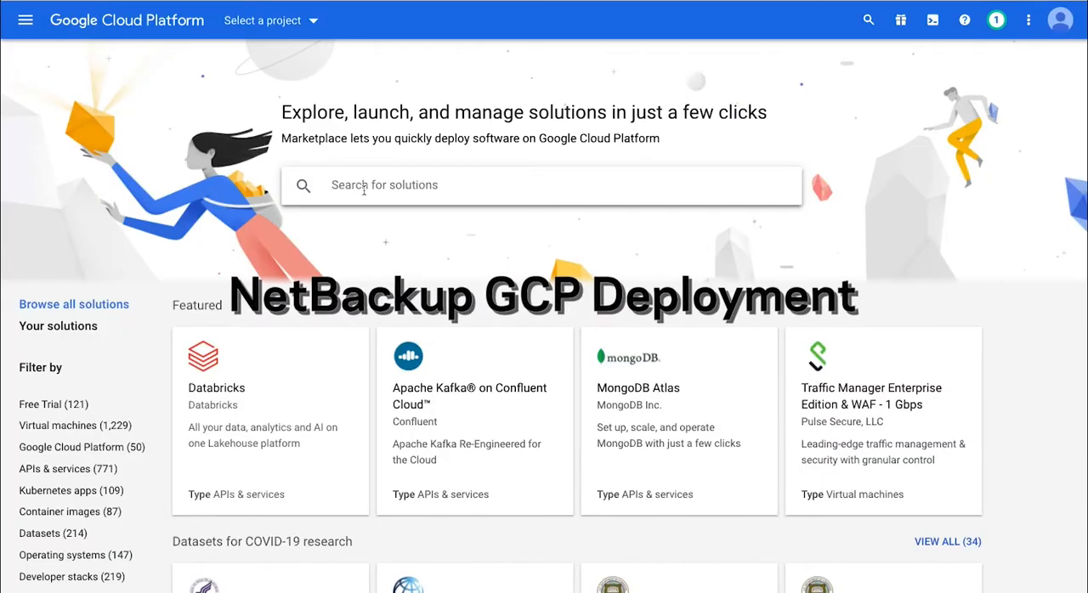
# Search the Marketplace for 'netbackup' and review the Veritas NetBackup listing.
pyautogui.write('netbackup')
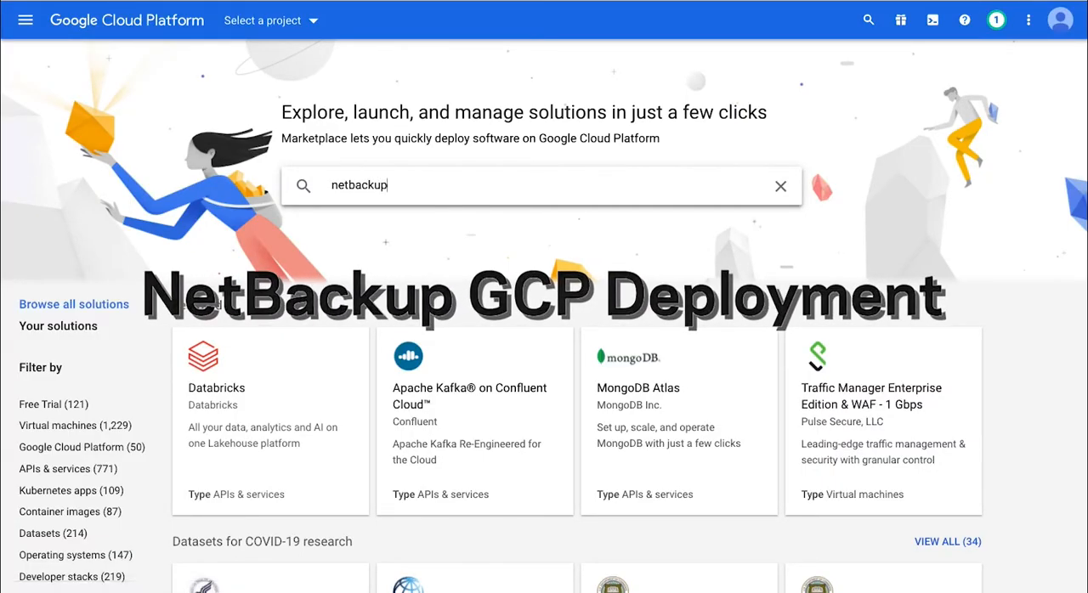
pyautogui.press('Return')
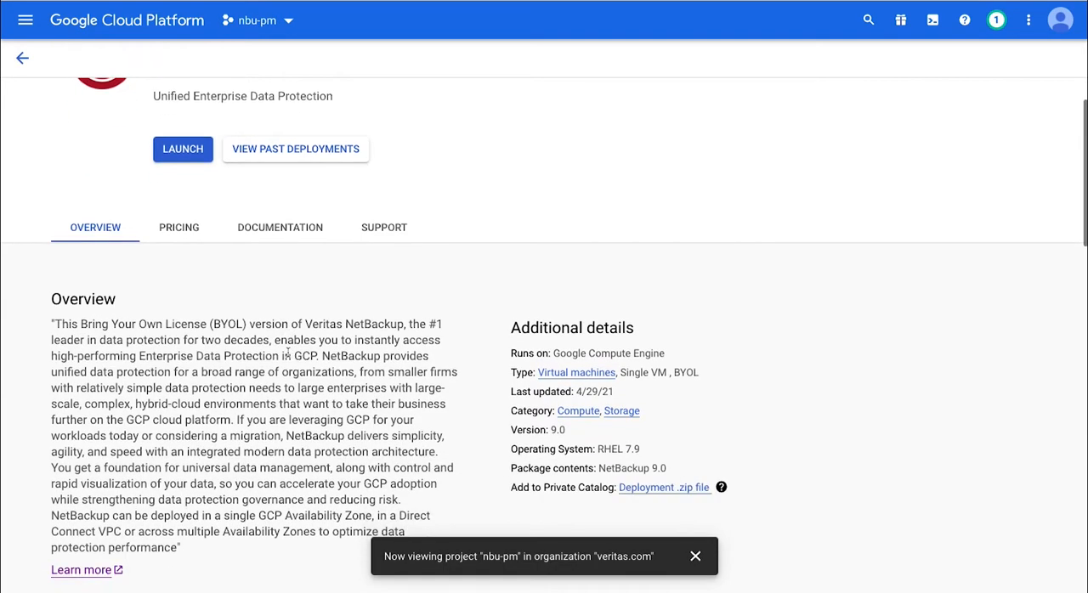
pyautogui.scroll(-3)
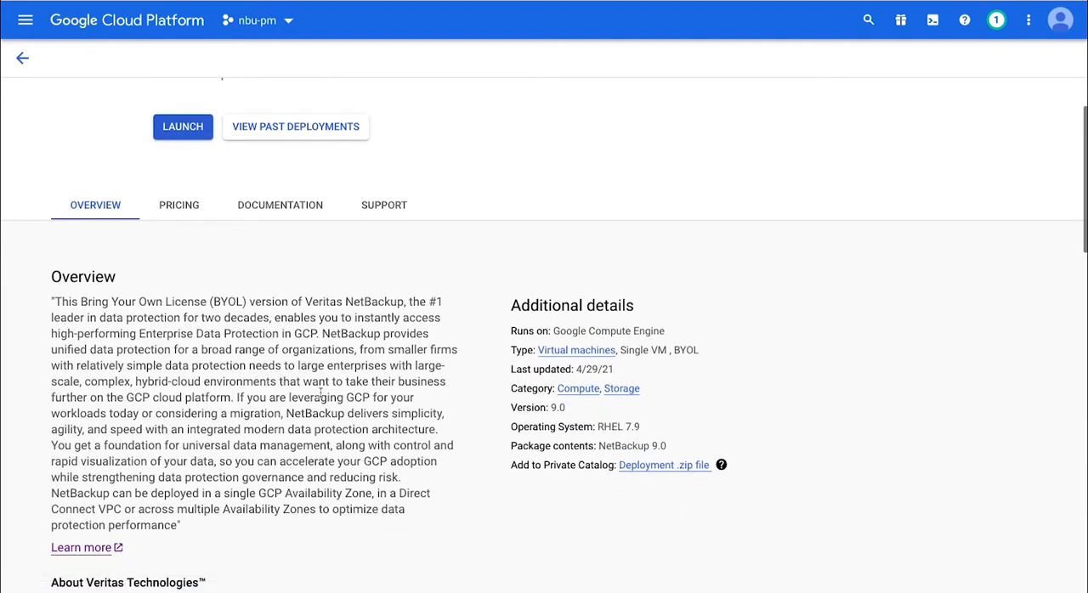
pyautogui.scroll(3)
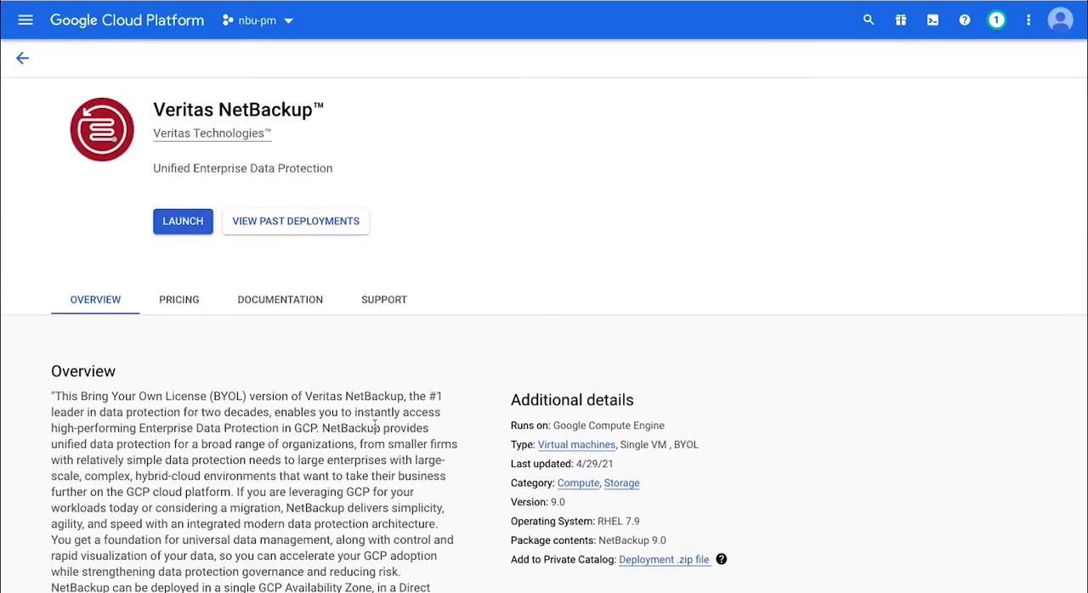
pyautogui.moveTo(183, 221)
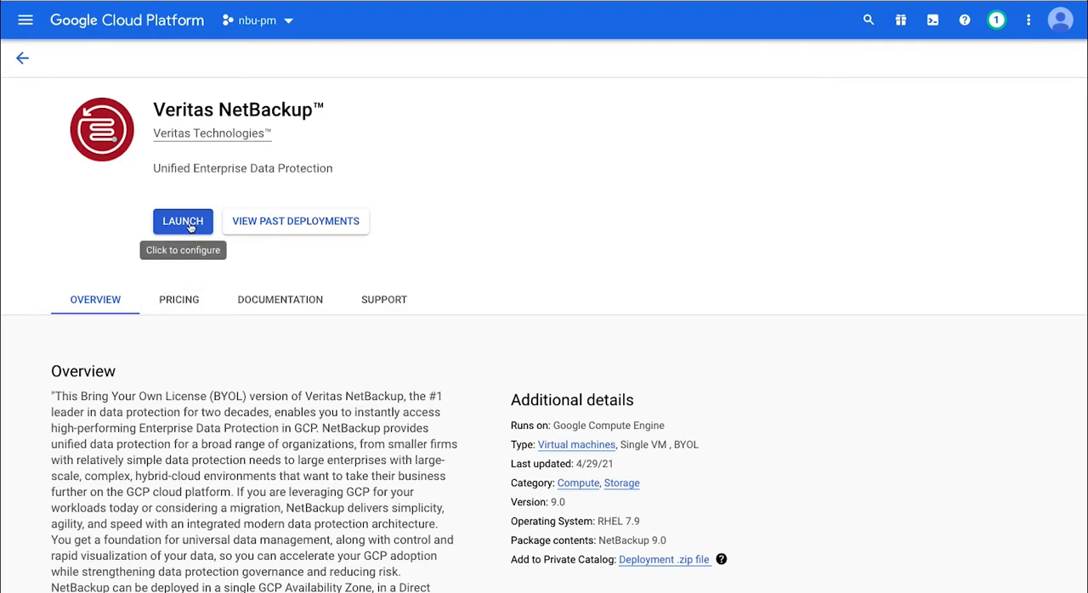
# Launch a new NetBackup deployment form and set the boot disk size to 500 GB.
pyautogui.click(183, 221)
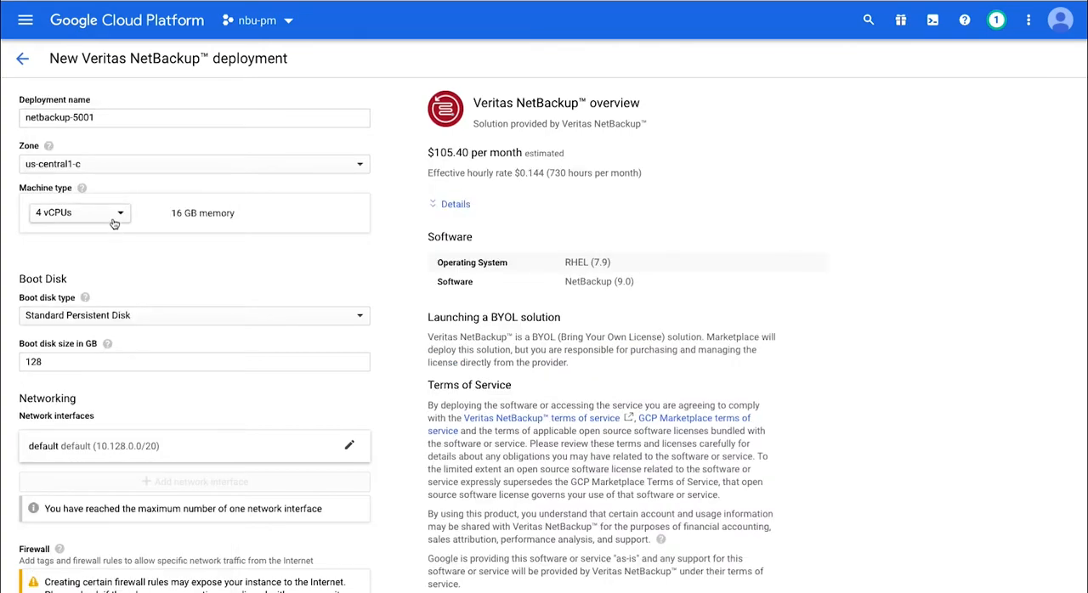
pyautogui.scroll(-3)
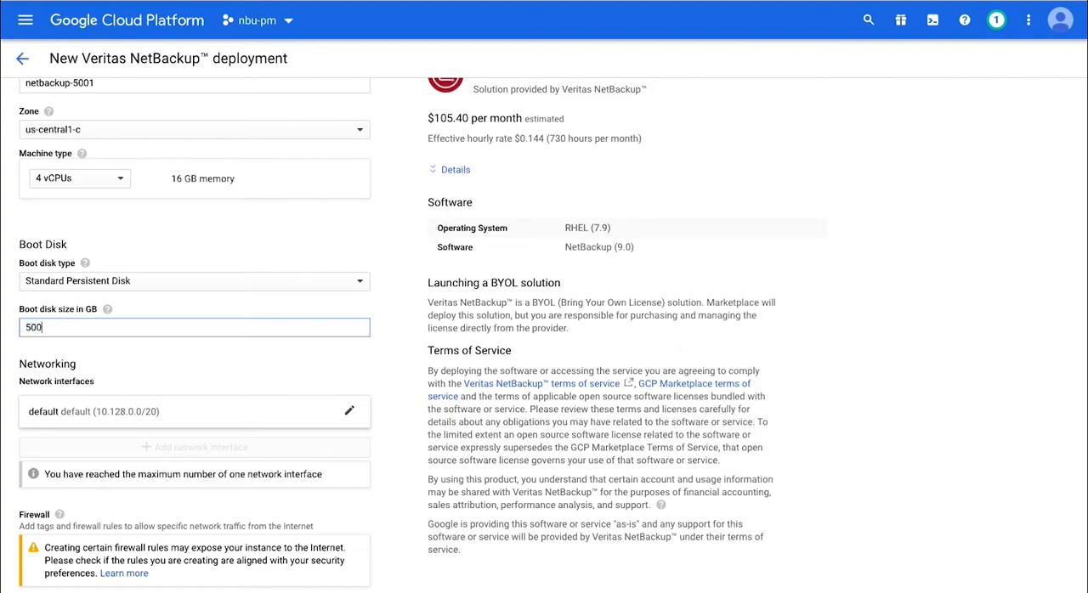
pyautogui.scroll(-3)
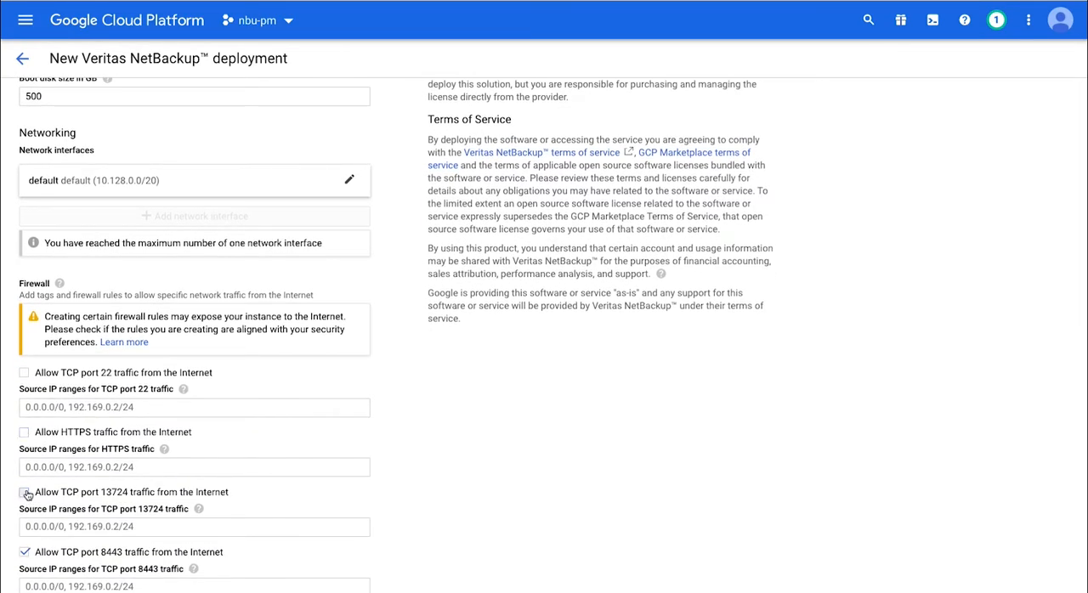
# Set the firewall source IP ranges to 10.128.0.0/20 and disallow port 8443 from the Internet.
pyautogui.scroll(-3)
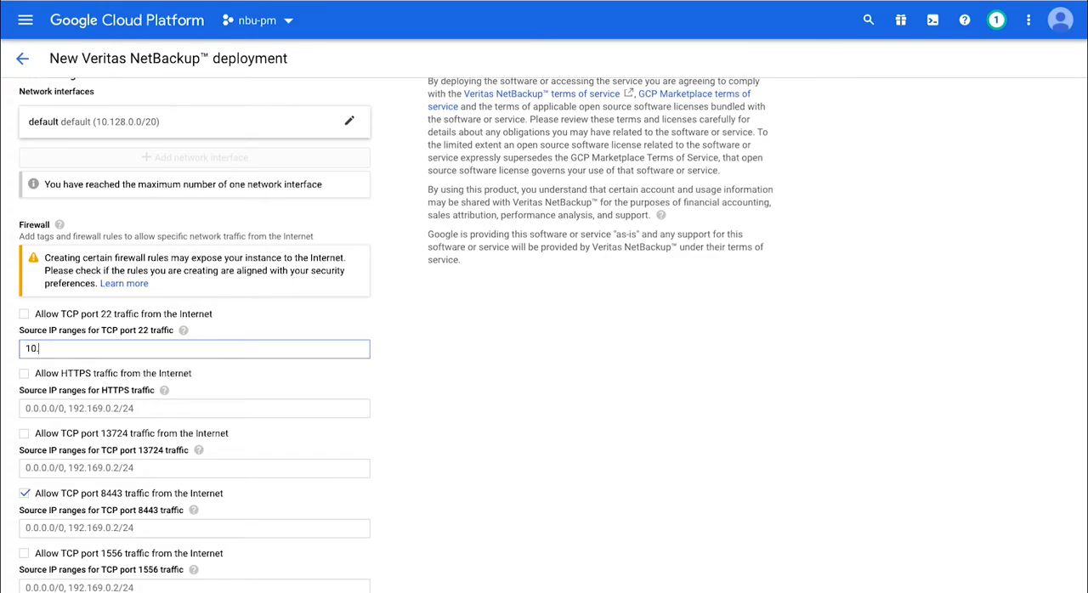
pyautogui.write('128')
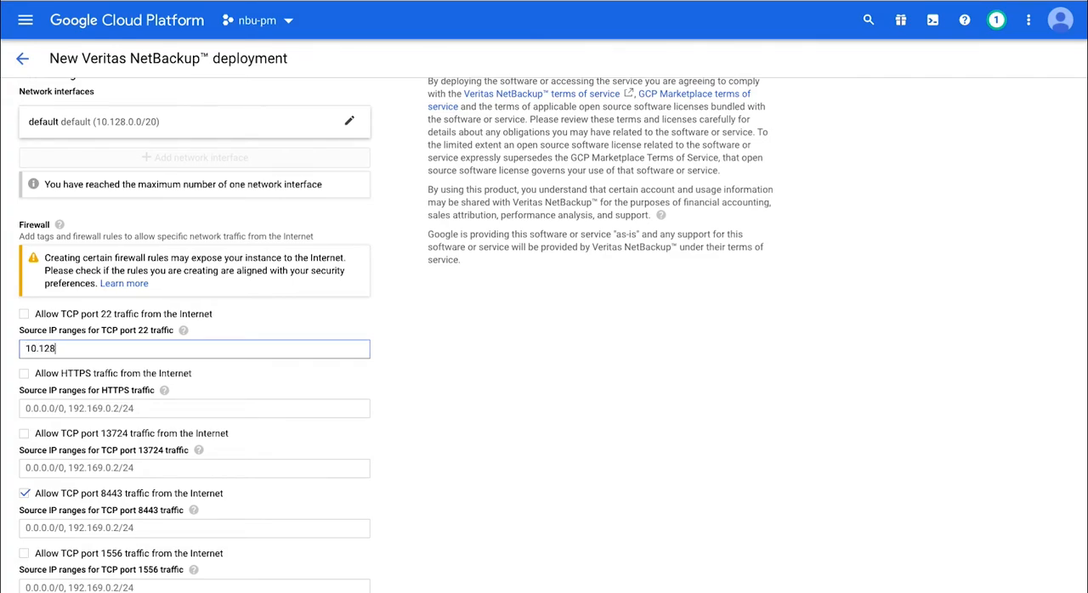
pyautogui.write('.0.0/20')
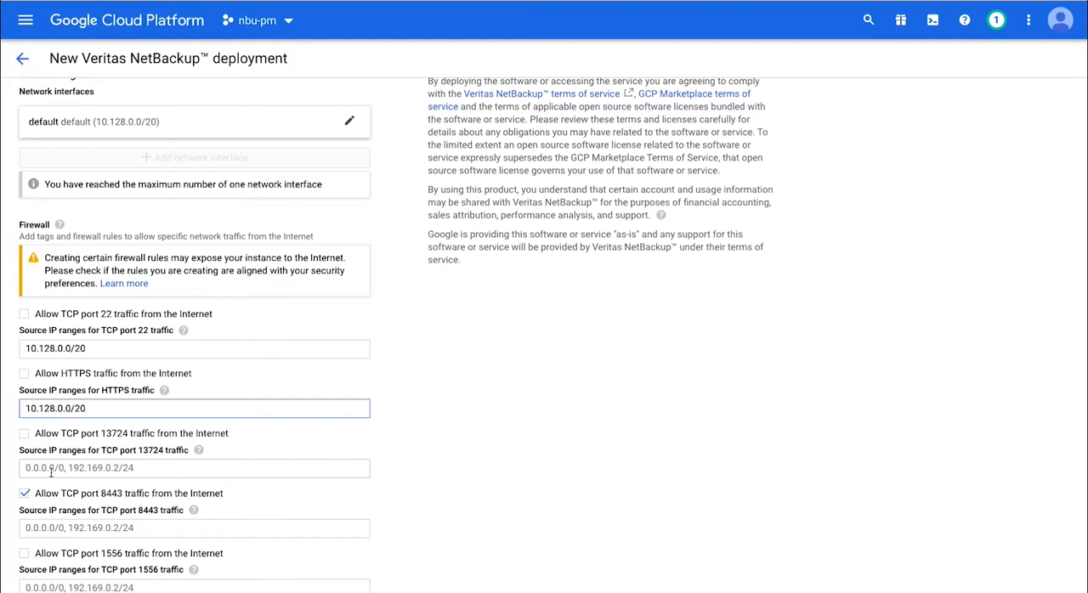
pyautogui.click(25, 493)
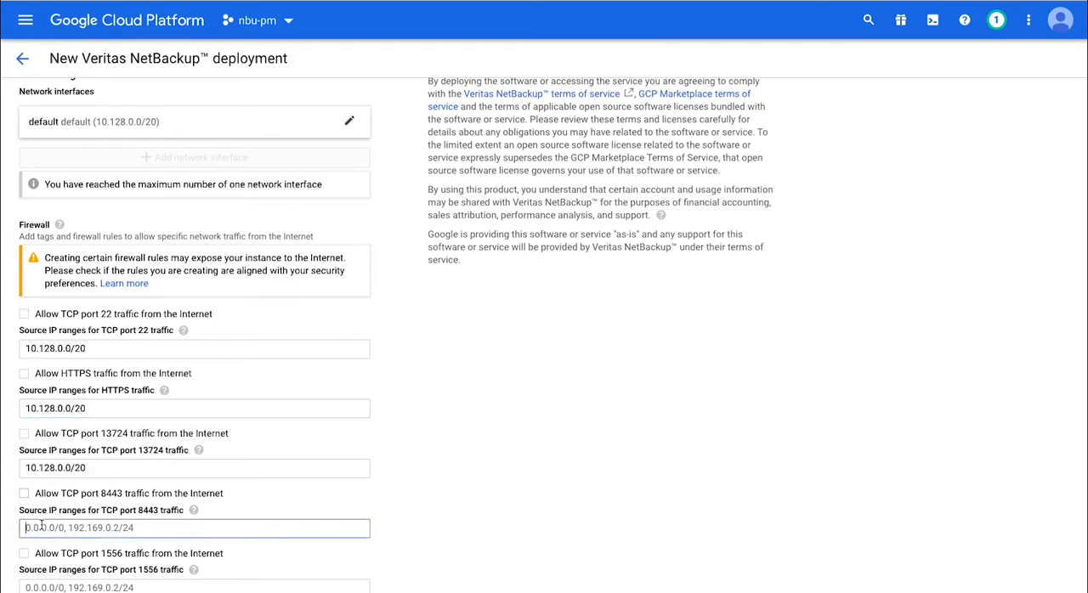
pyautogui.scroll(-3)
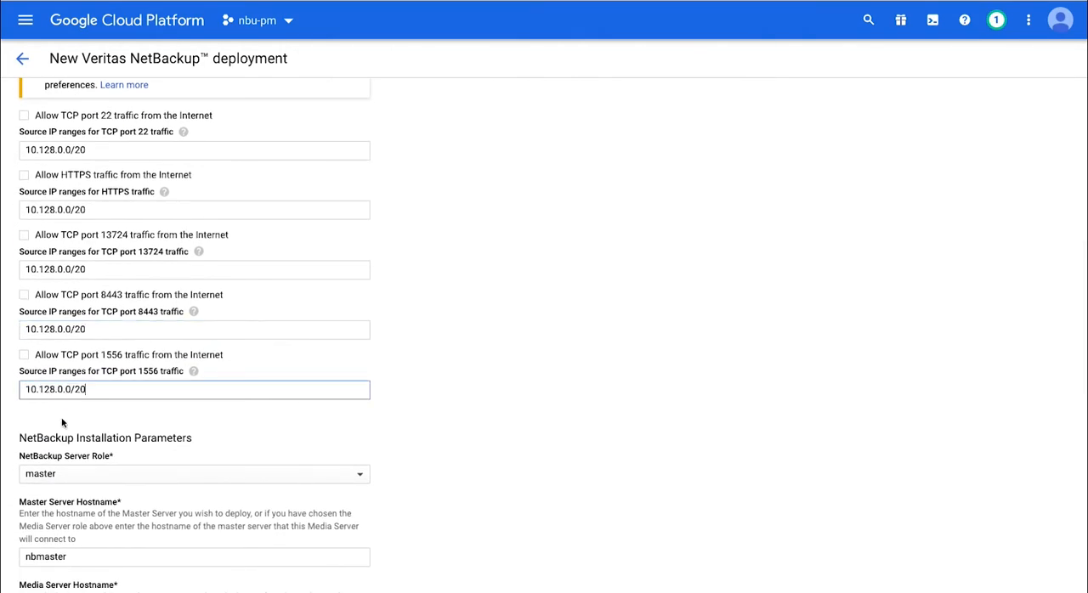
# Fill the deployment name fields with 5001 and set the domain to test.5001.io.
pyautogui.scroll(-3)
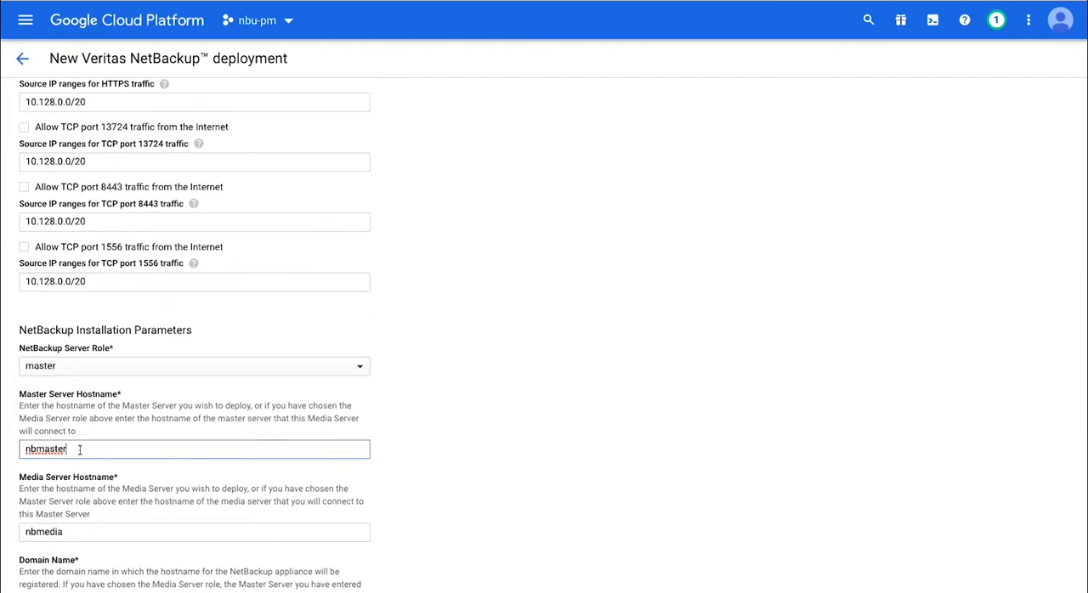
pyautogui.write('5001')
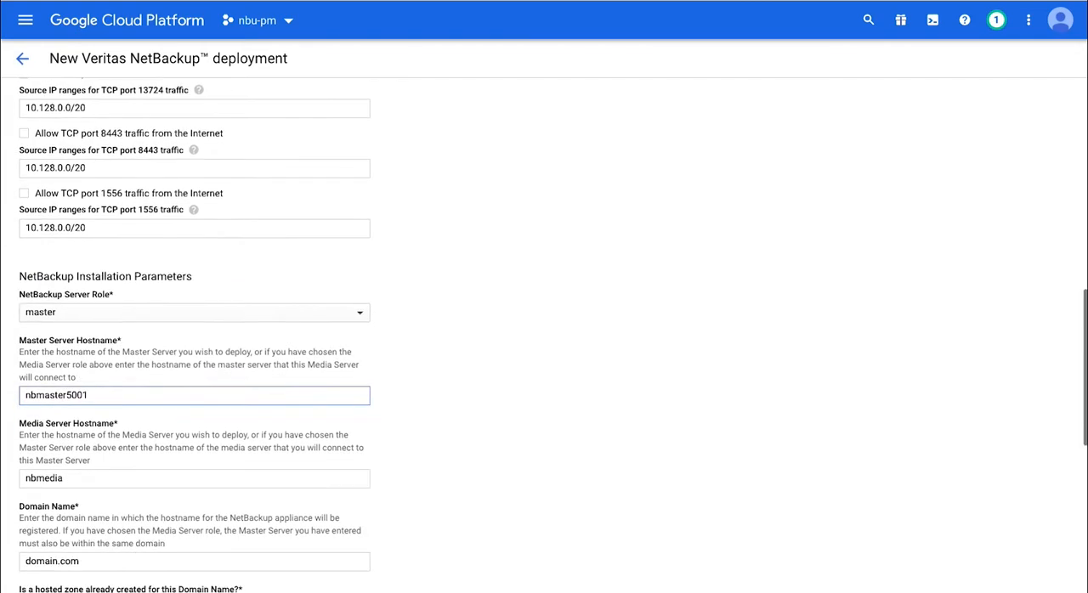
pyautogui.write('50')
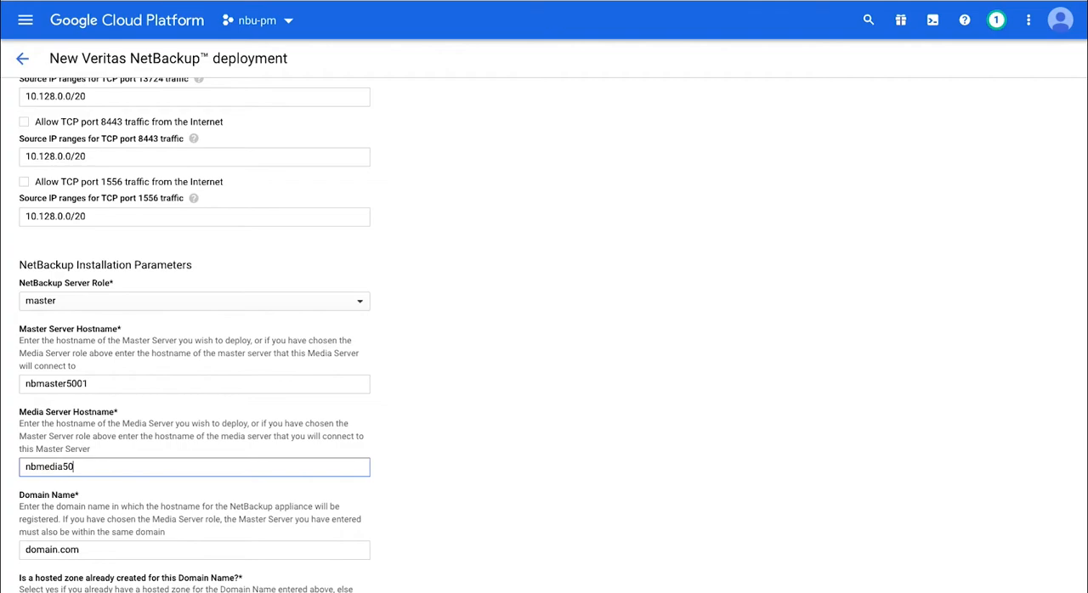
pyautogui.scroll(-3)
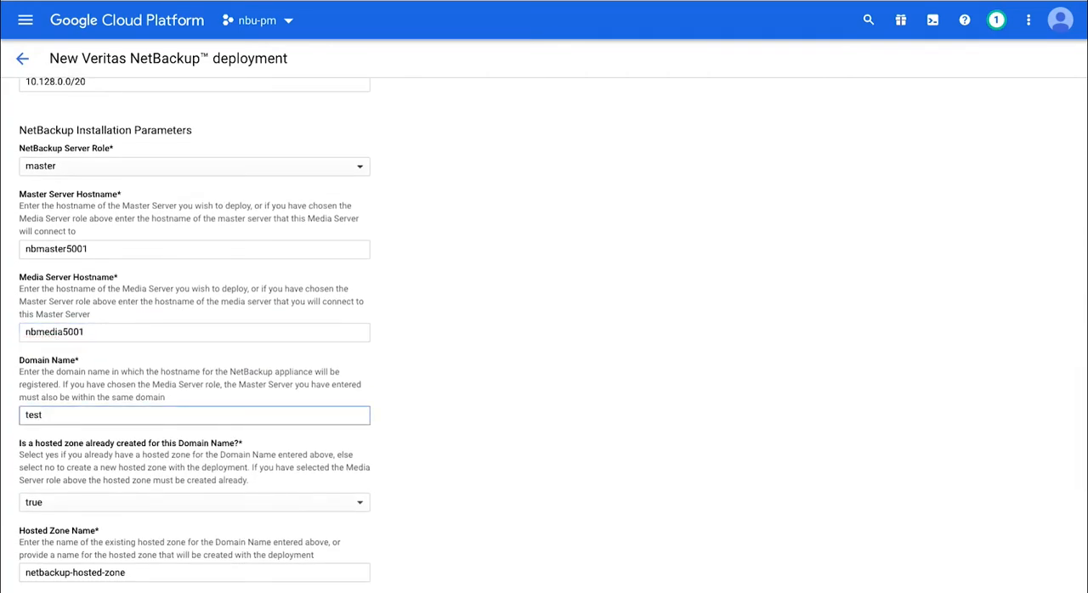
pyautogui.write('.5001')
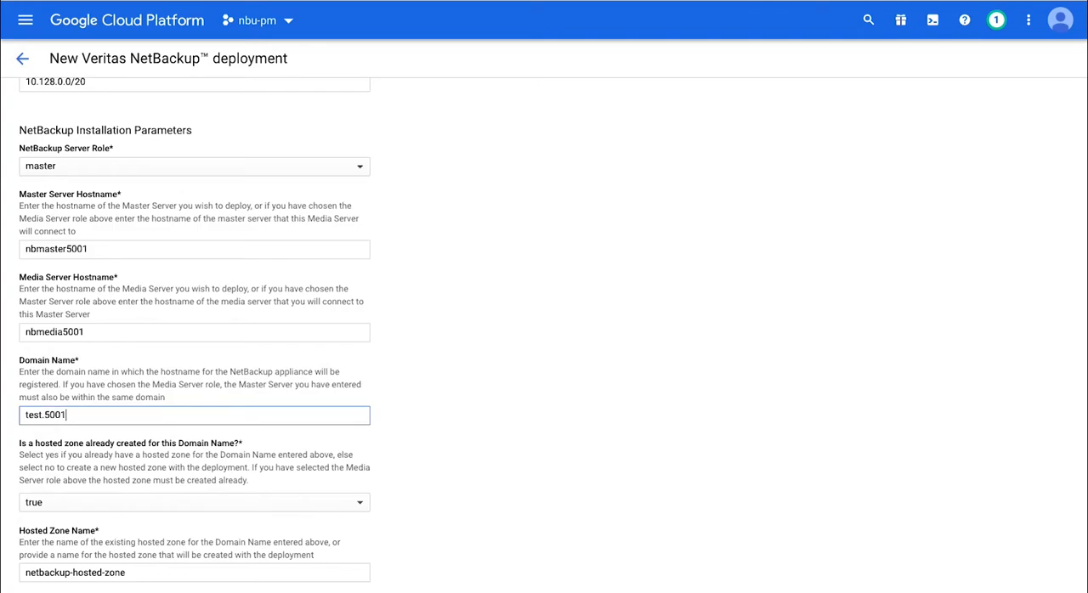
pyautogui.write('.io')
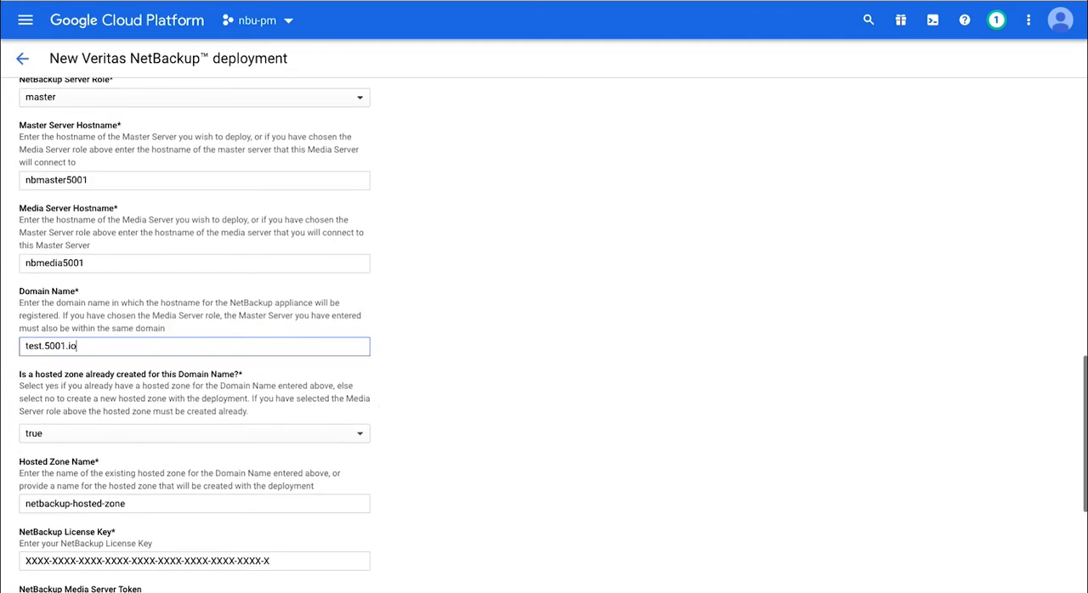
# Choose to create a new hosted zone named test5001-zone and fill the license and UsageInsights keys.
pyautogui.scroll(-3)
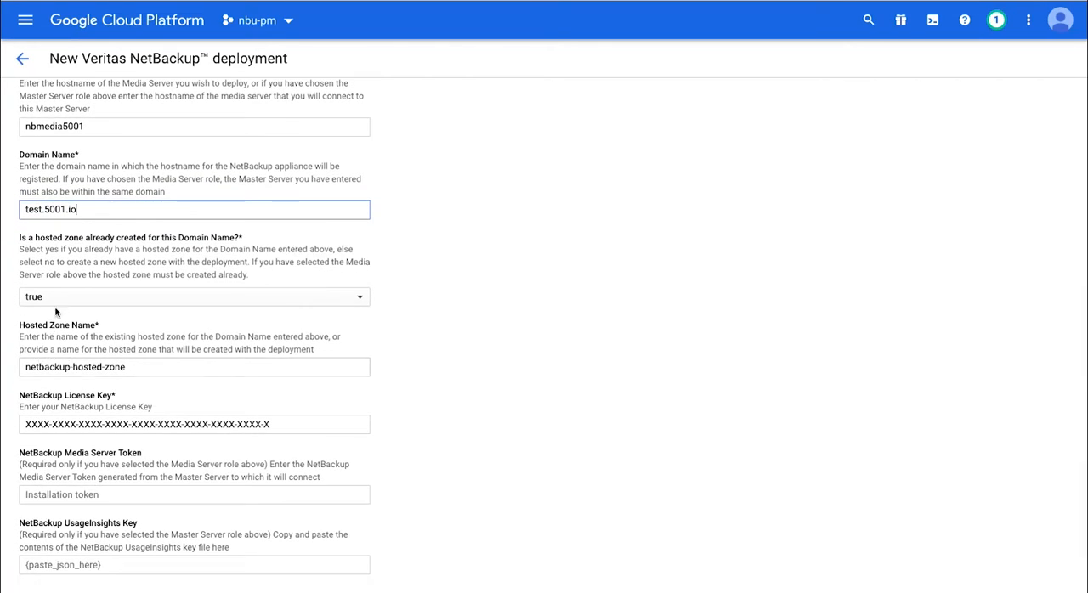
pyautogui.click(194, 297)
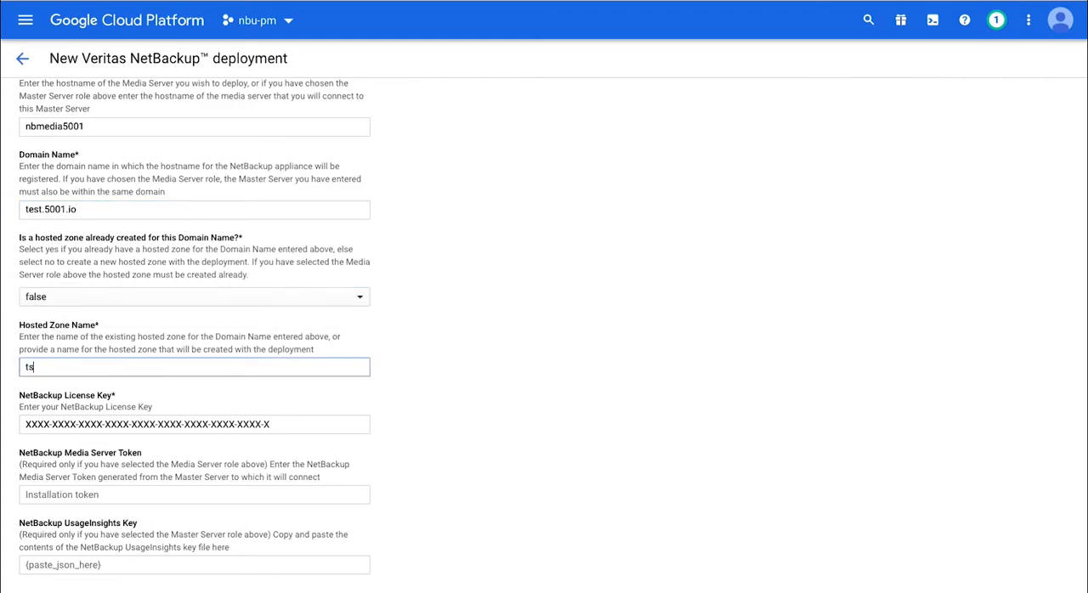
pyautogui.write('est5001-')
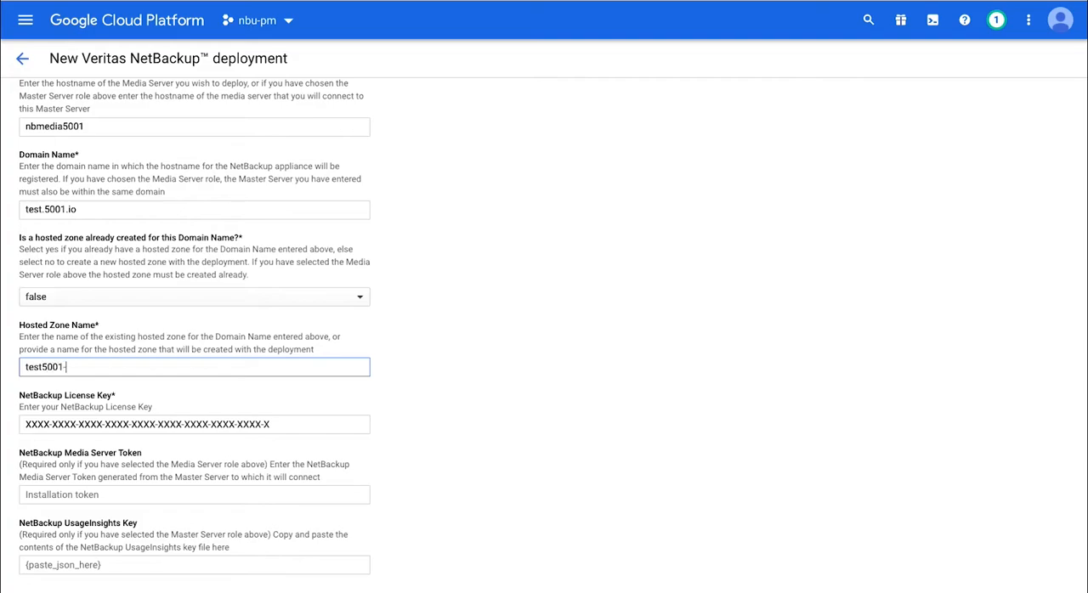
pyautogui.write('zone')
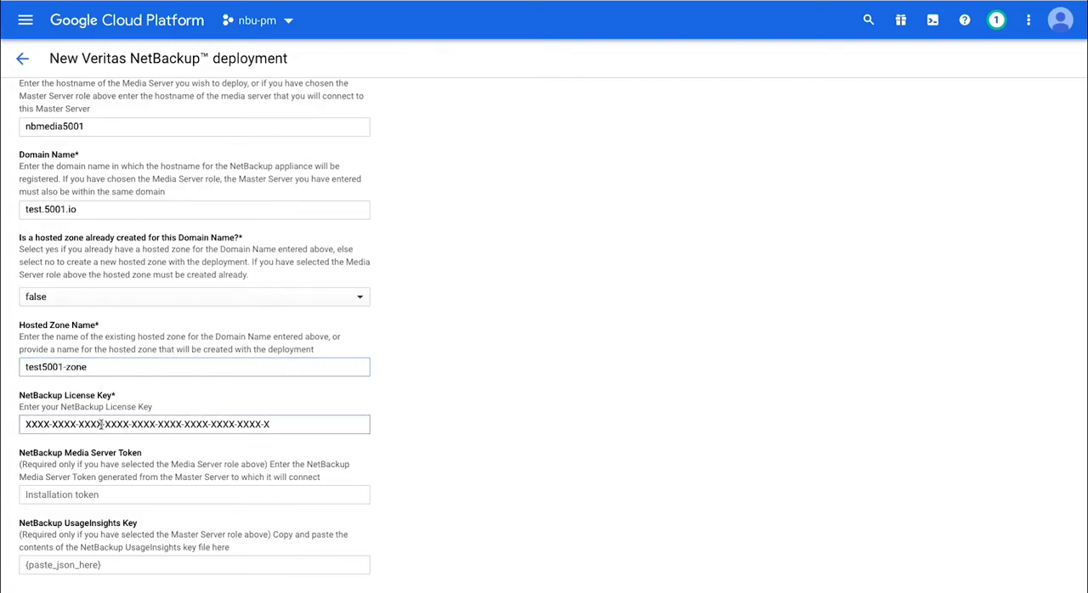
pyautogui.scroll(-3)
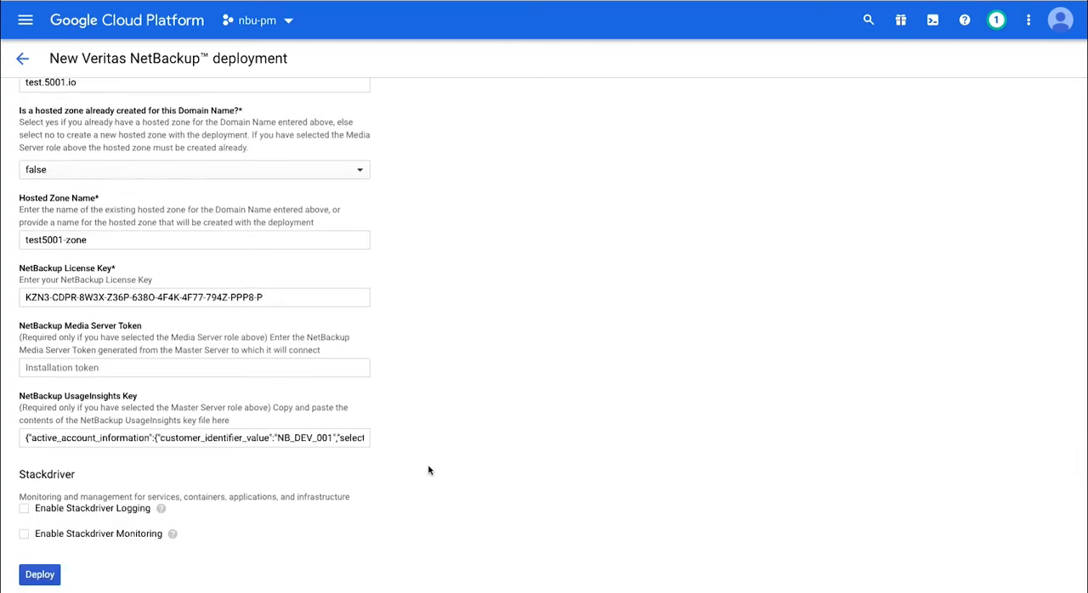
# Review the networking and firewall settings and submit the deployment with Deploy.
pyautogui.scroll(3)
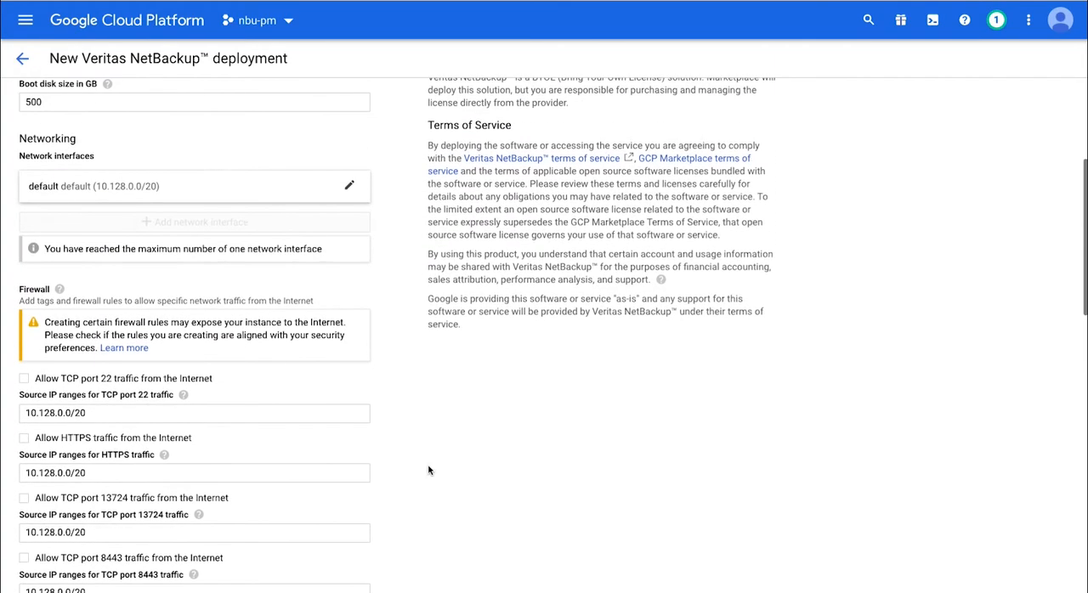
pyautogui.scroll(-3)
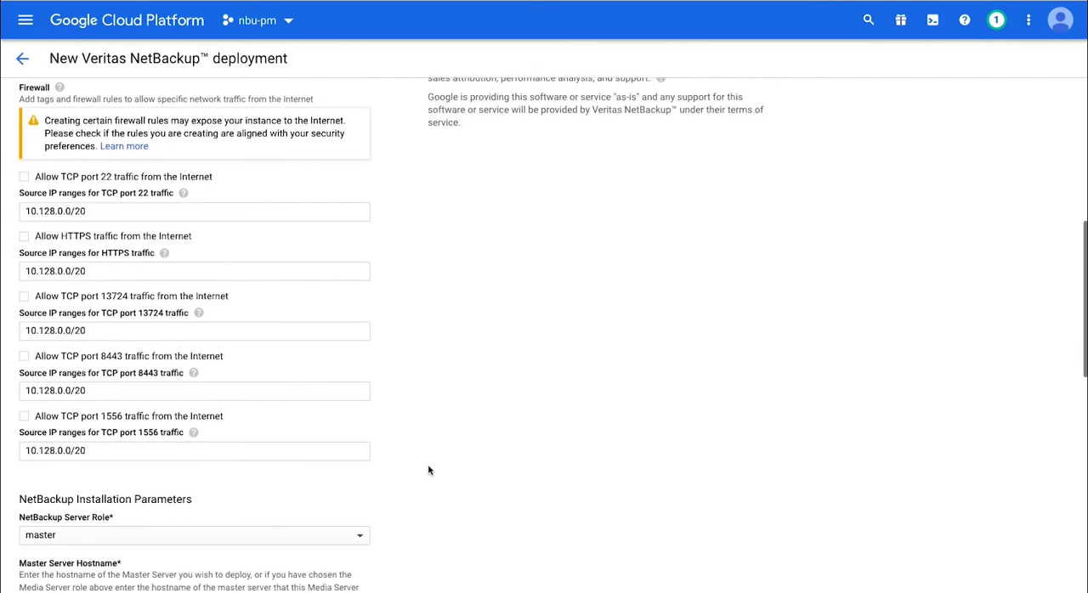
pyautogui.scroll(-3)
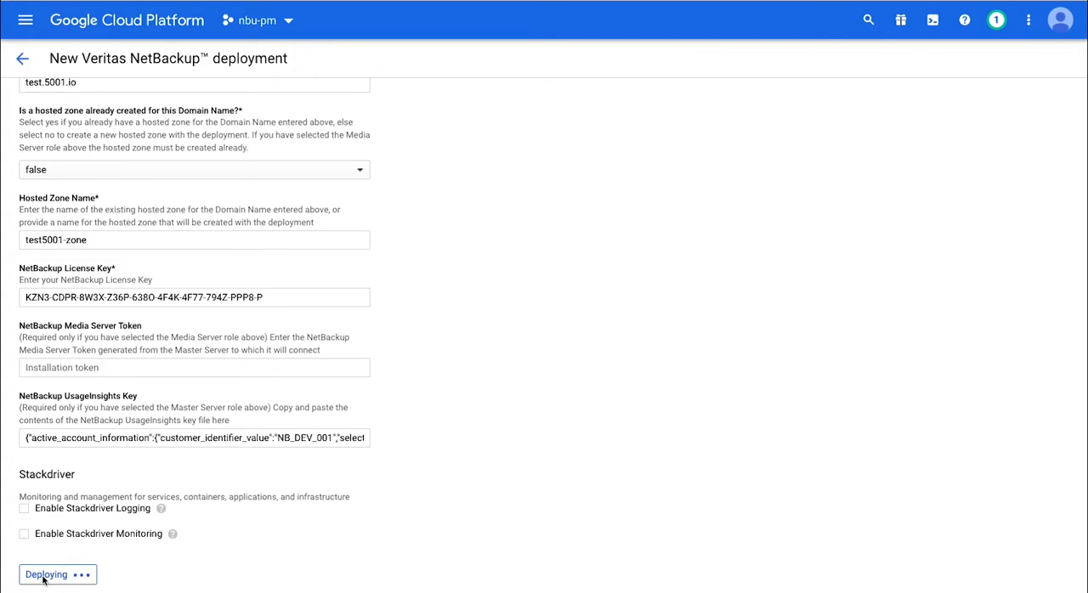
pyautogui.click(45, 575)
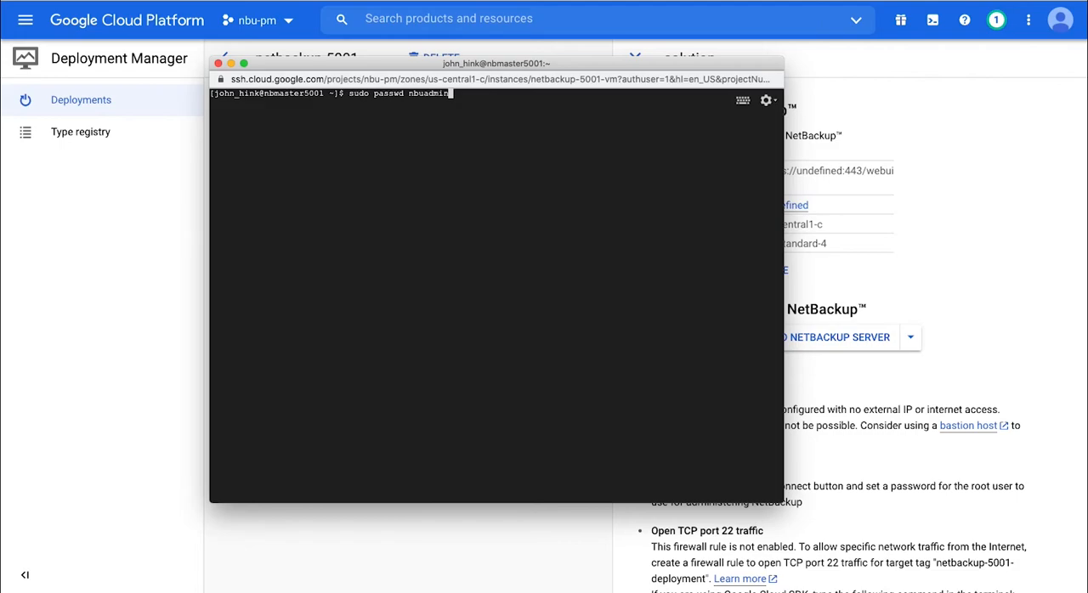
# Set the nbuadmin password and grant it RBAC access with bpnbaz -AddRBACPrincipal.
pyautogui.press('Return')
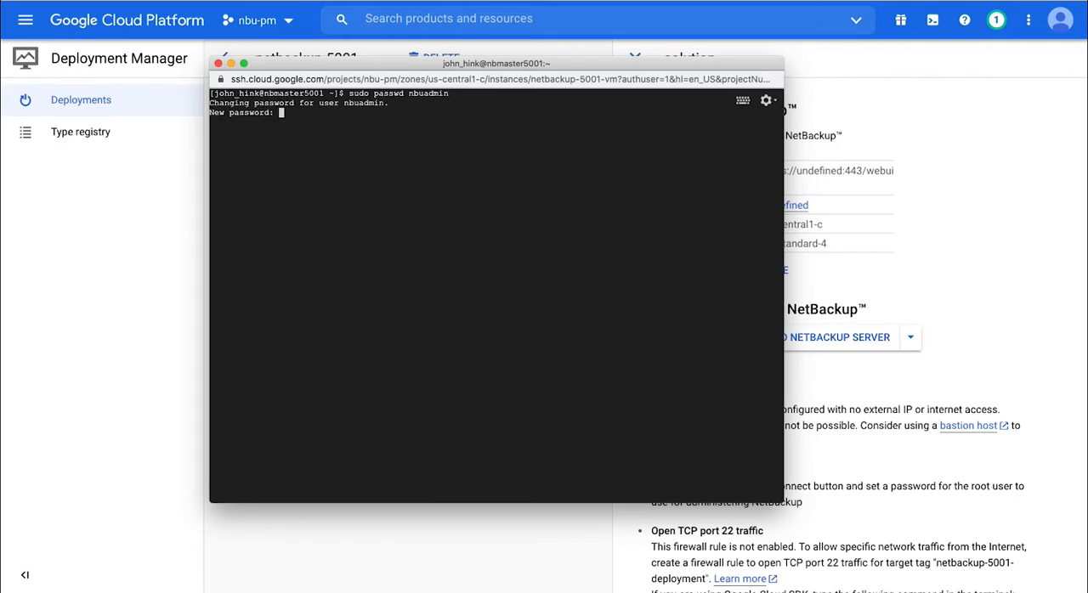
pyautogui.press('Return')
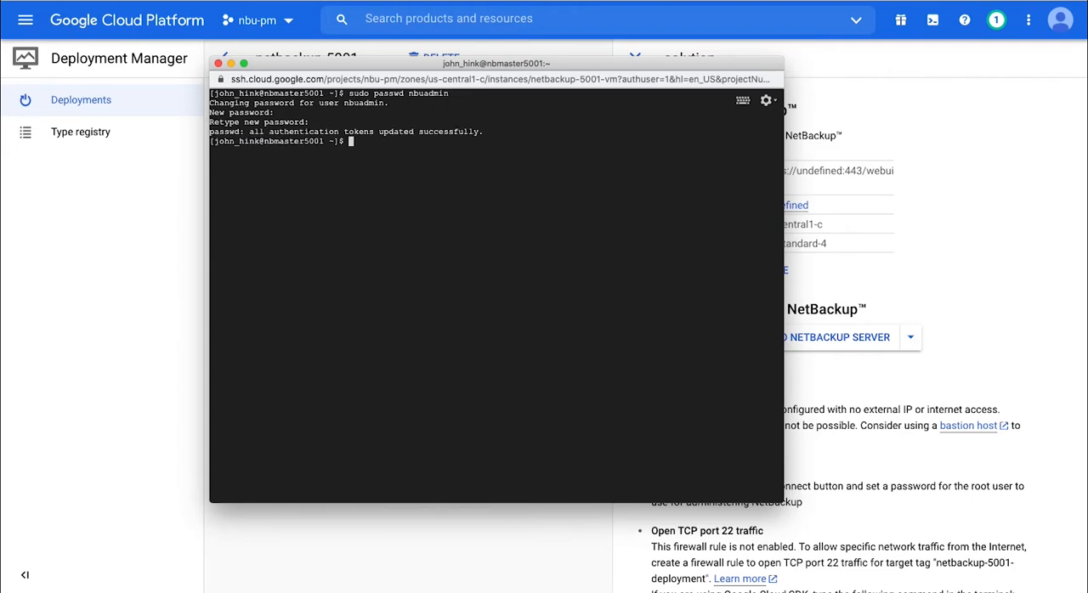
pyautogui.write('sudo /usr/openv/netbackup/bin/admincmd/bpnbaz -AddRBACPrincipal -User unixpwd:nbmaster5001:nbuadmin')
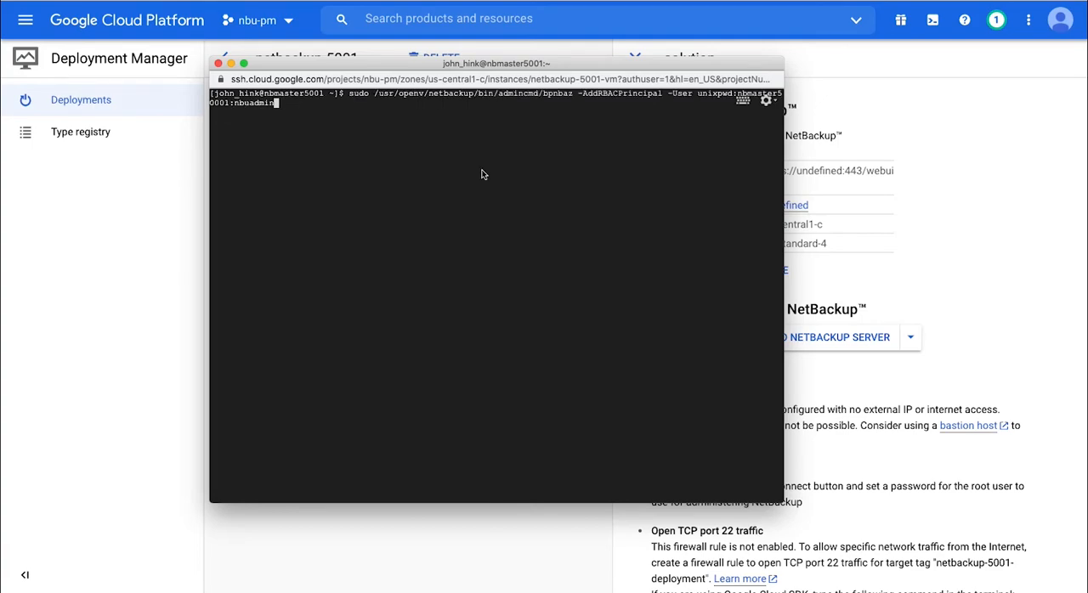
pyautogui.press('Return')
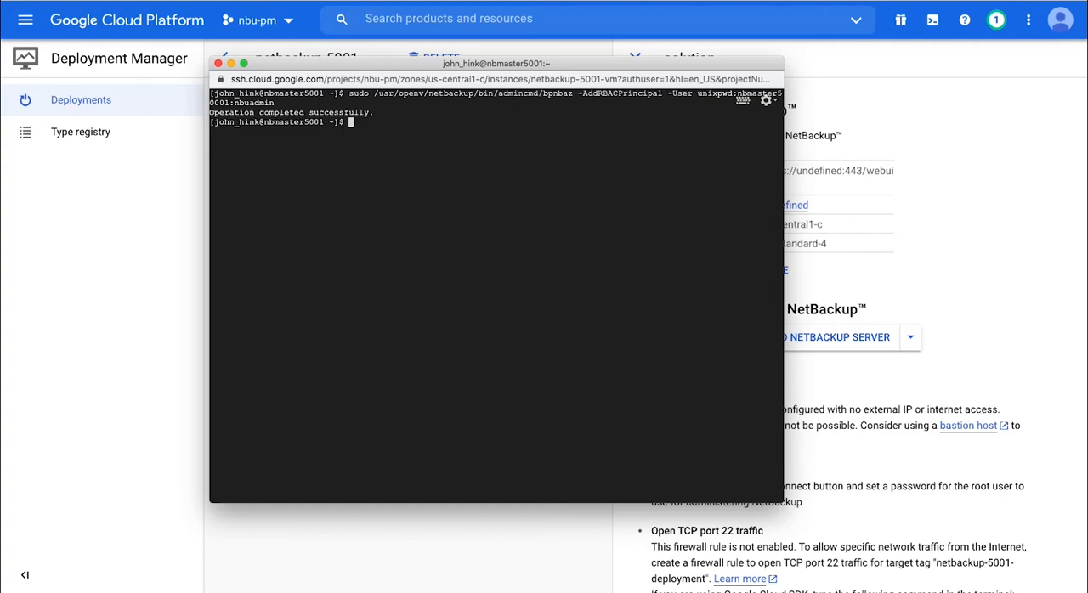
# Close the SSH session and visit the deployed NetBackup site's sign-in page.
pyautogui.click(218, 63)
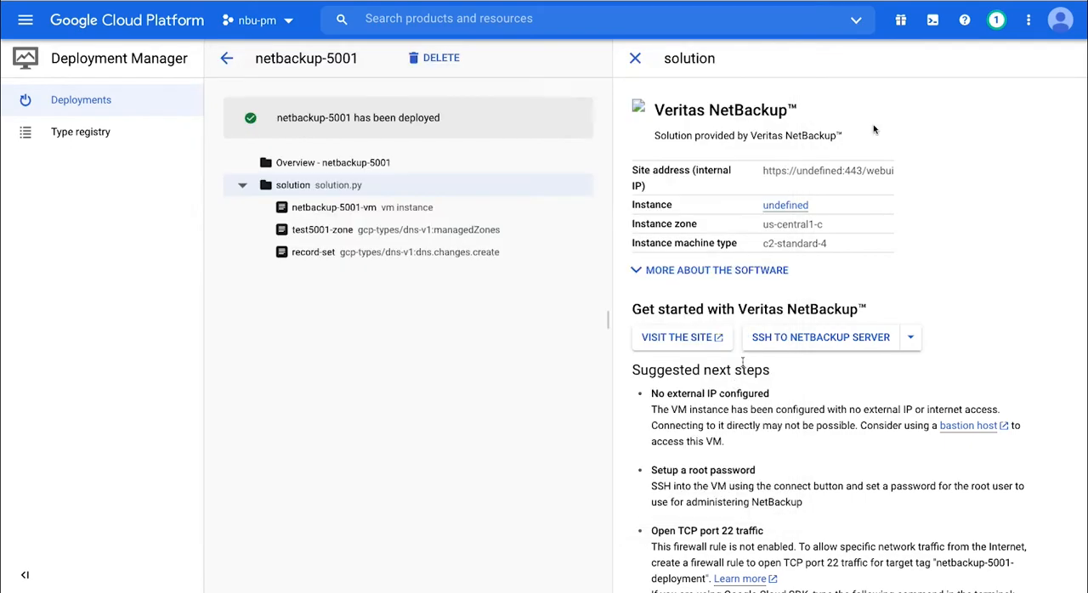
pyautogui.click(676, 337)
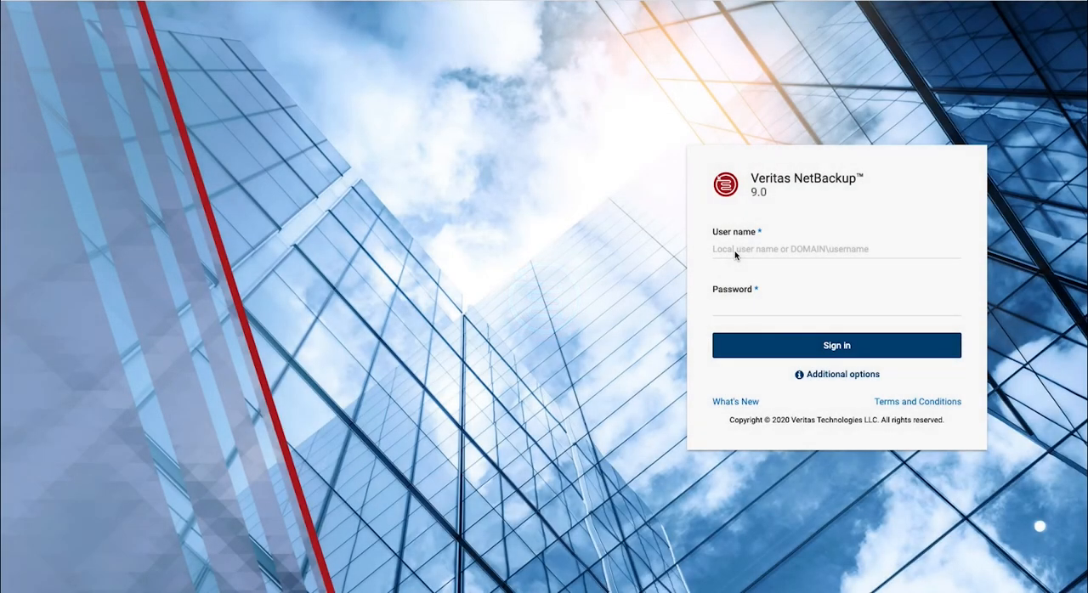
# Sign in to the NetBackup web UI as nbuadmin with its password.
pyautogui.write('nbuadmin')
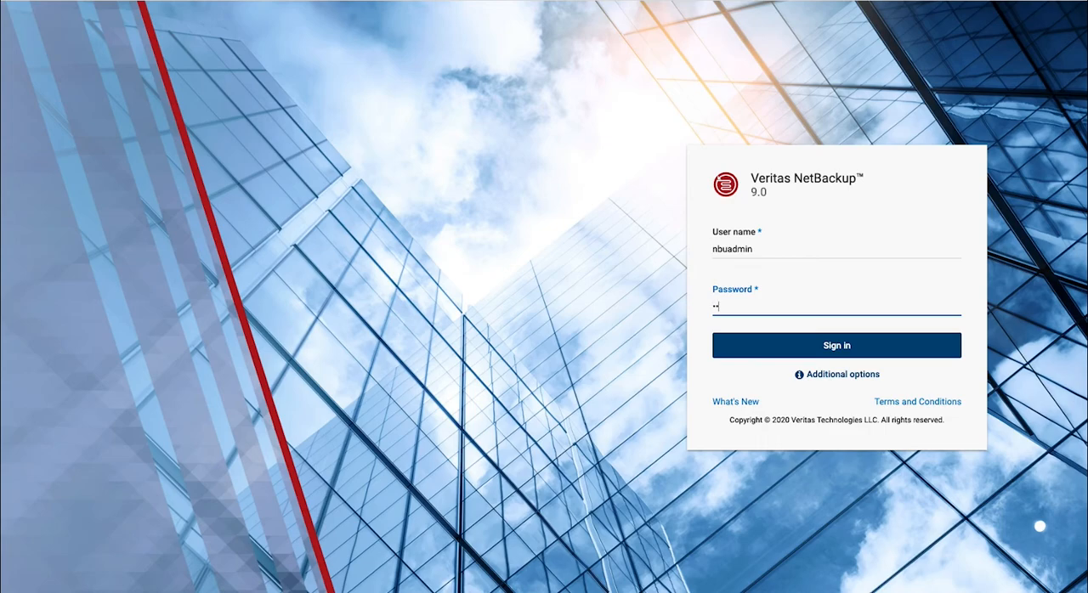
pyautogui.write('password')
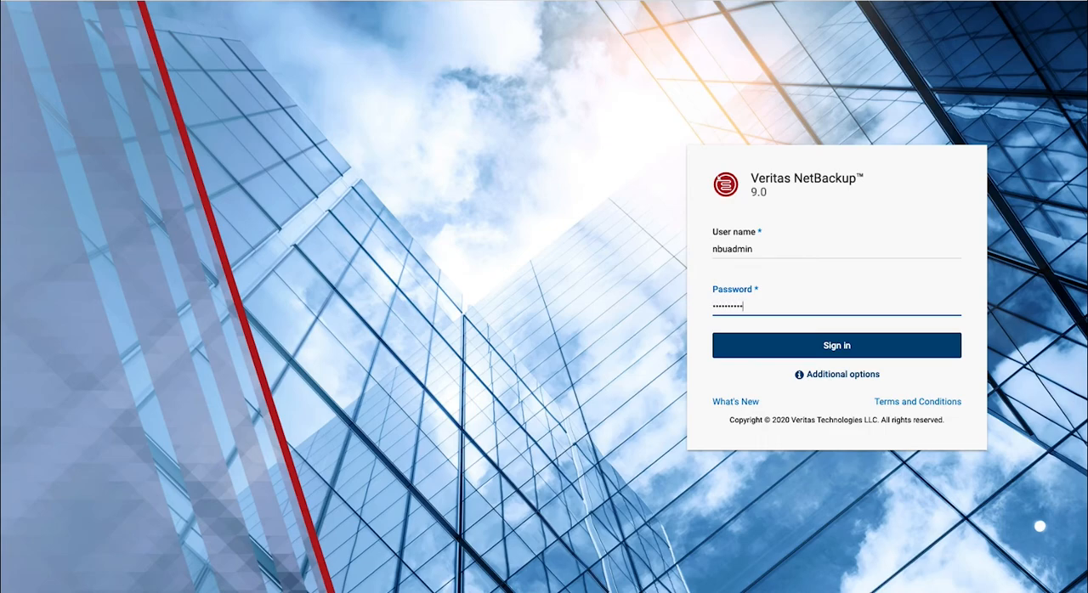
pyautogui.click(835, 345)
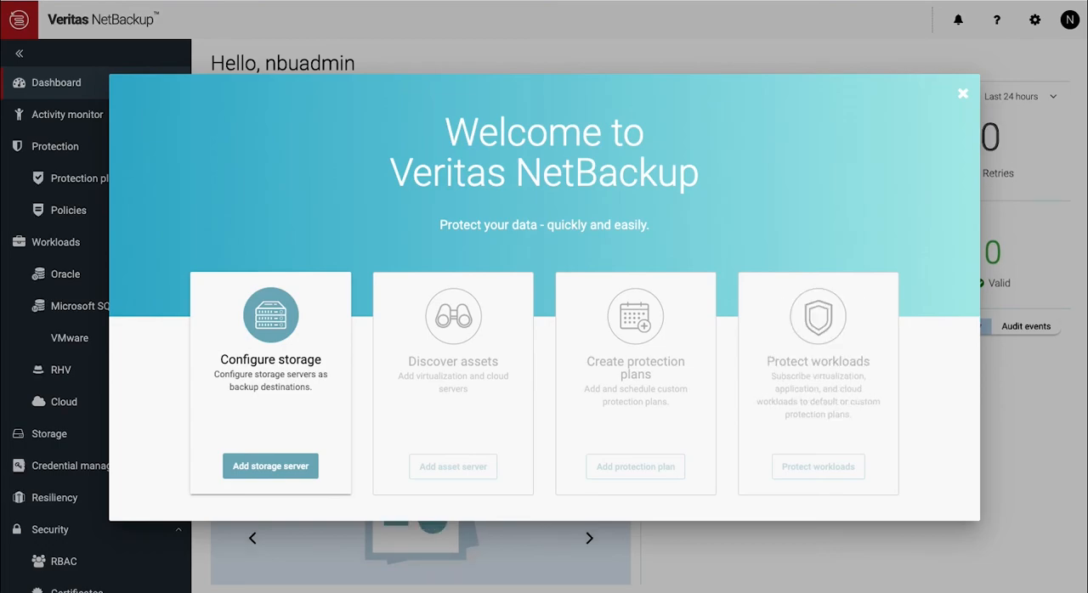